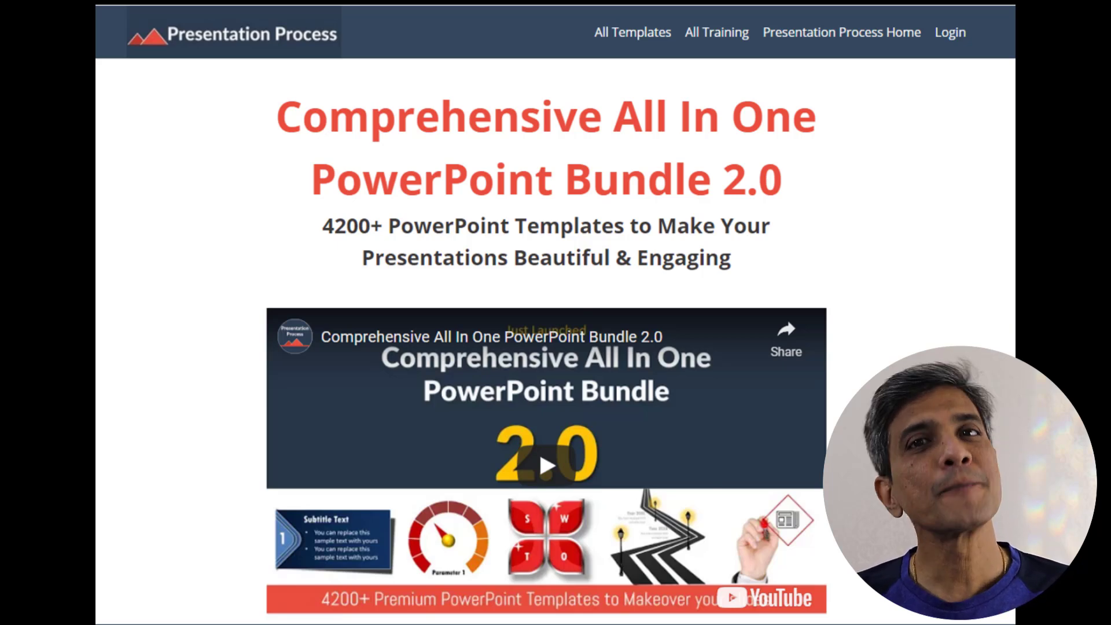
# Draw a tall thin vertical rectangle on the blank slide.
pyautogui.click(629, 606)
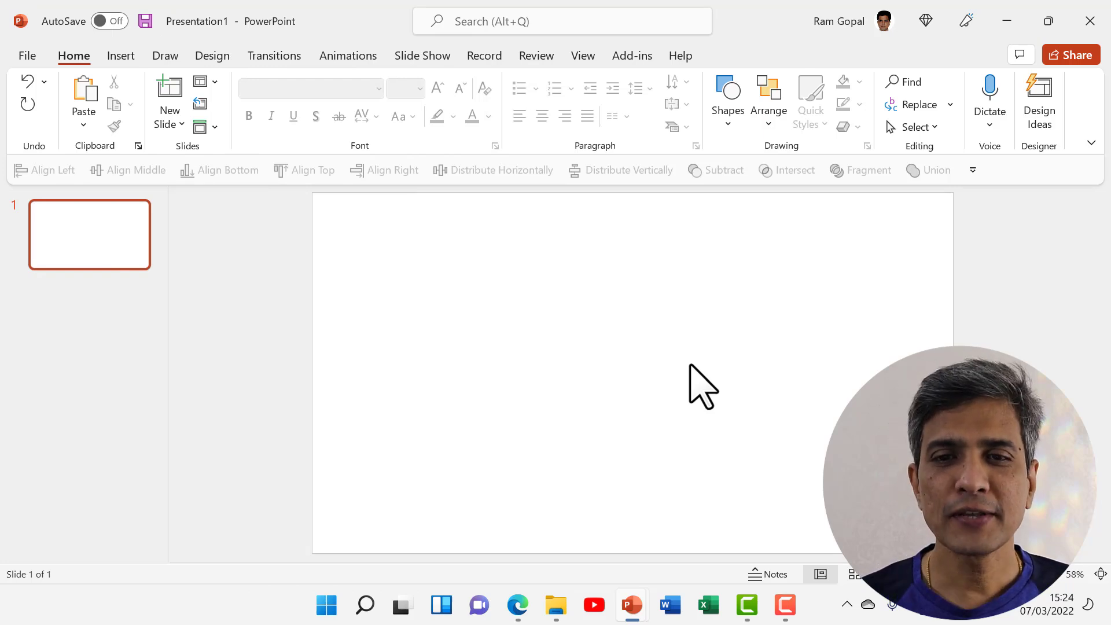
pyautogui.click(728, 97)
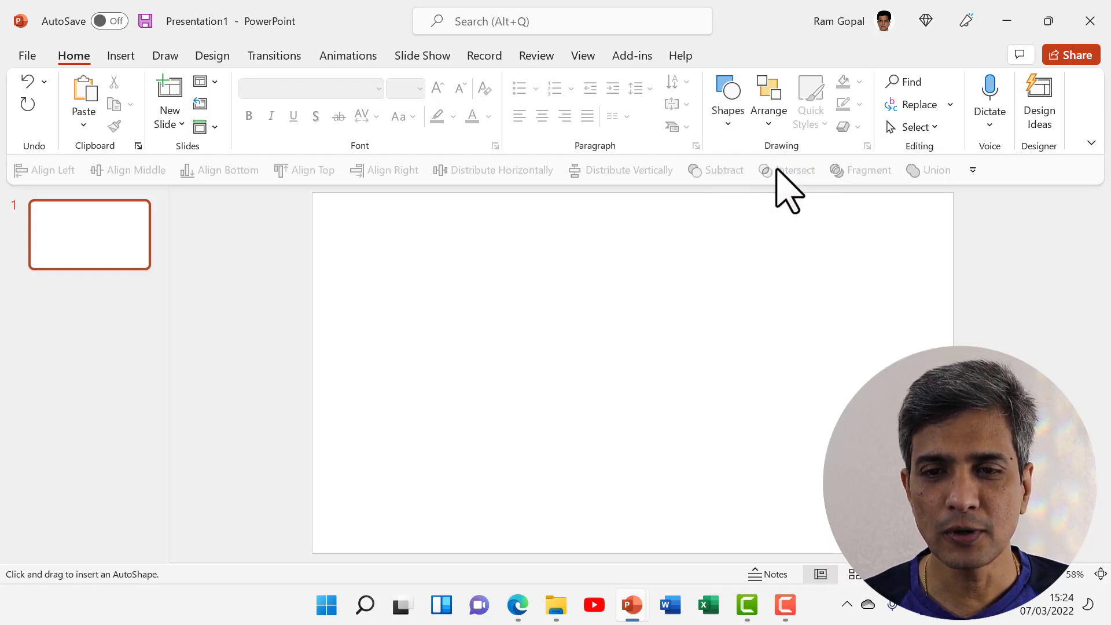
pyautogui.moveTo(476, 255); pyautogui.dragTo(476, 468)
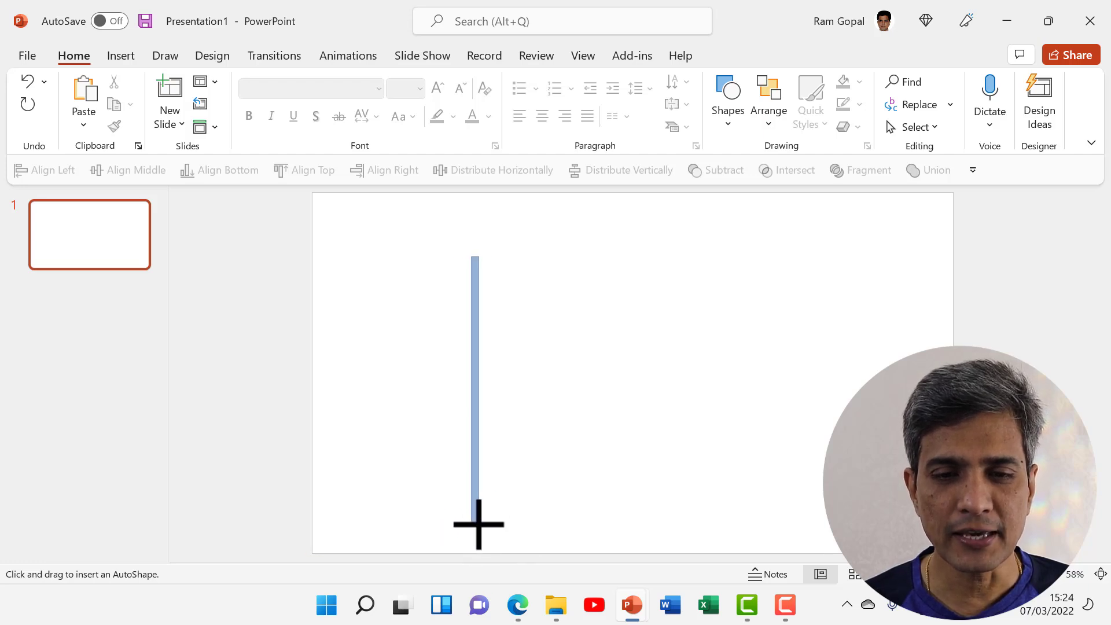
pyautogui.moveTo(474, 257); pyautogui.dragTo(478, 525)
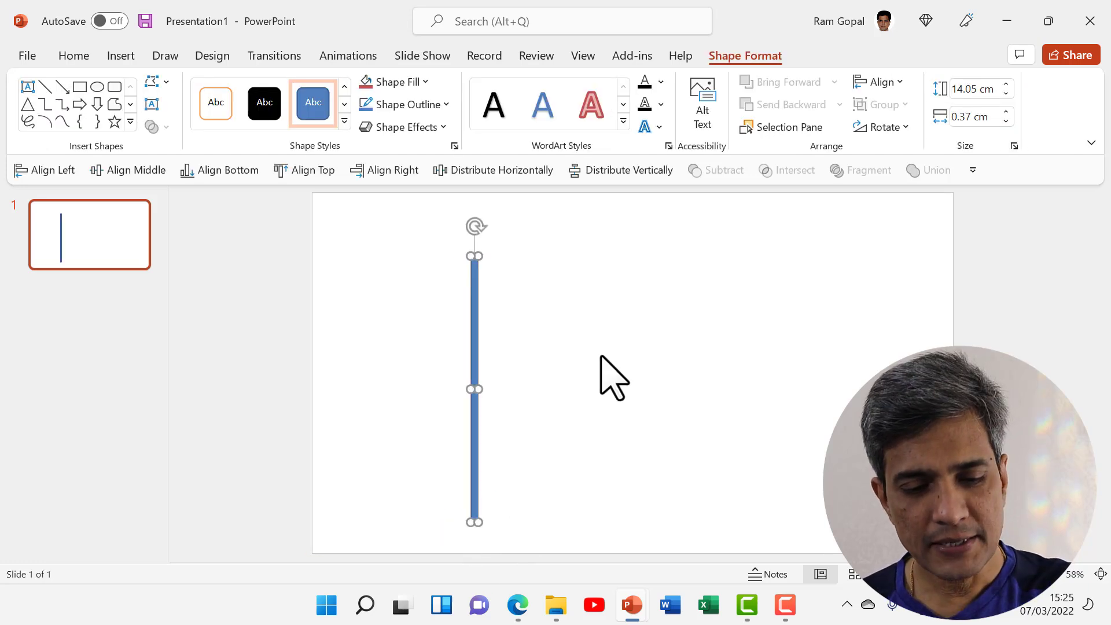
# Ctrl-drag the bar to make copies spaced to its right.
pyautogui.moveTo(474, 389); pyautogui.dragTo(482, 304)
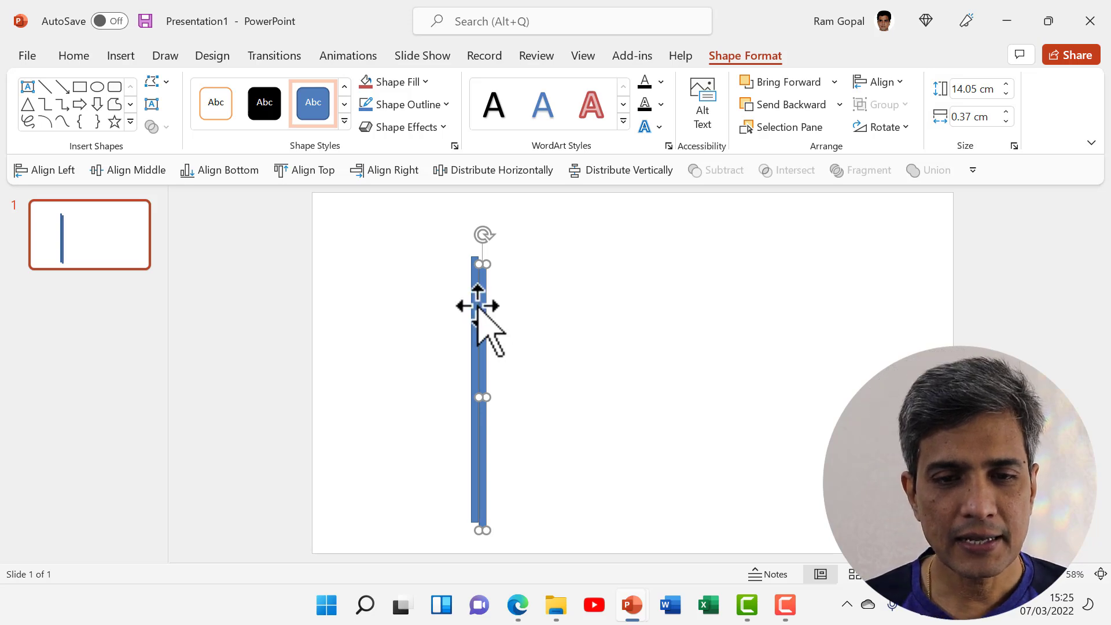
pyautogui.moveTo(481, 306); pyautogui.dragTo(554, 290)
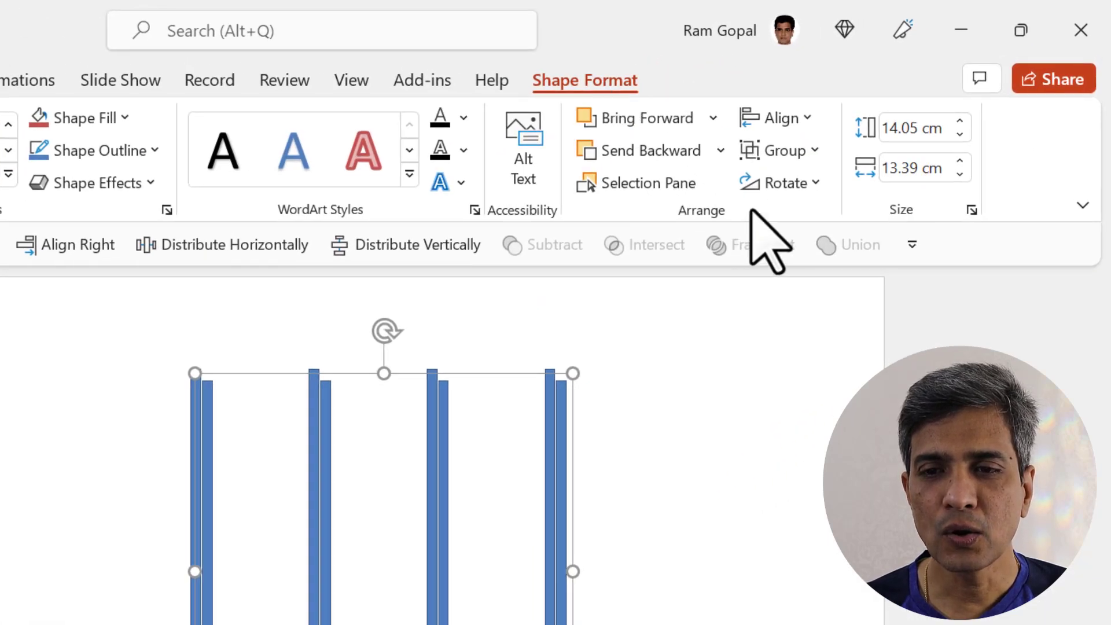
# Rotate the copied bars 90° to lie horizontally and align all bars to their middles.
pyautogui.click(778, 182)
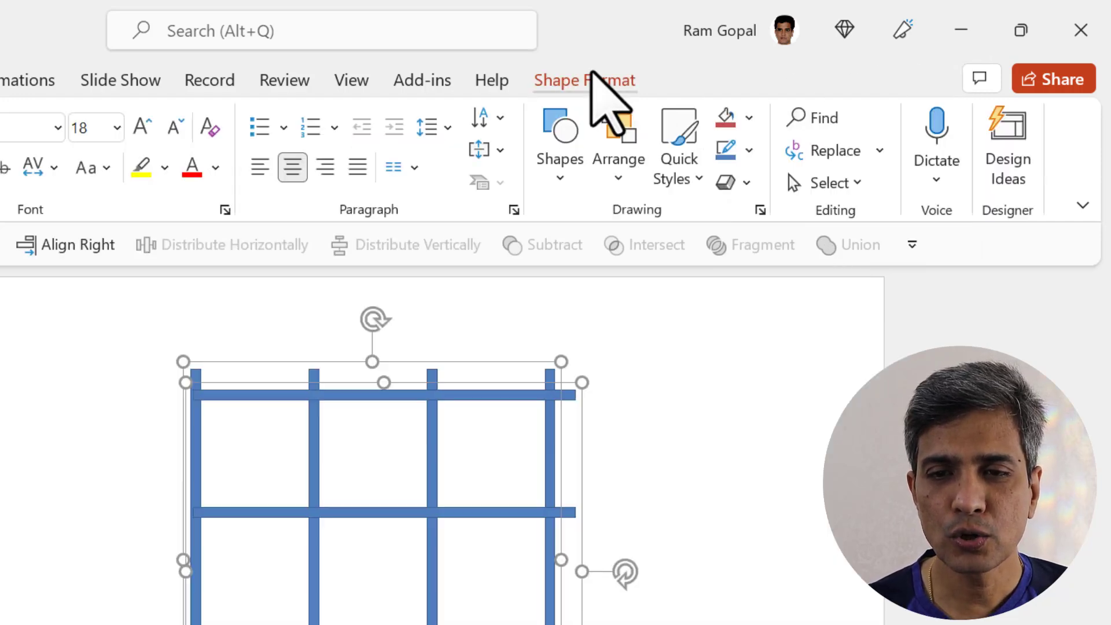
pyautogui.click(584, 80)
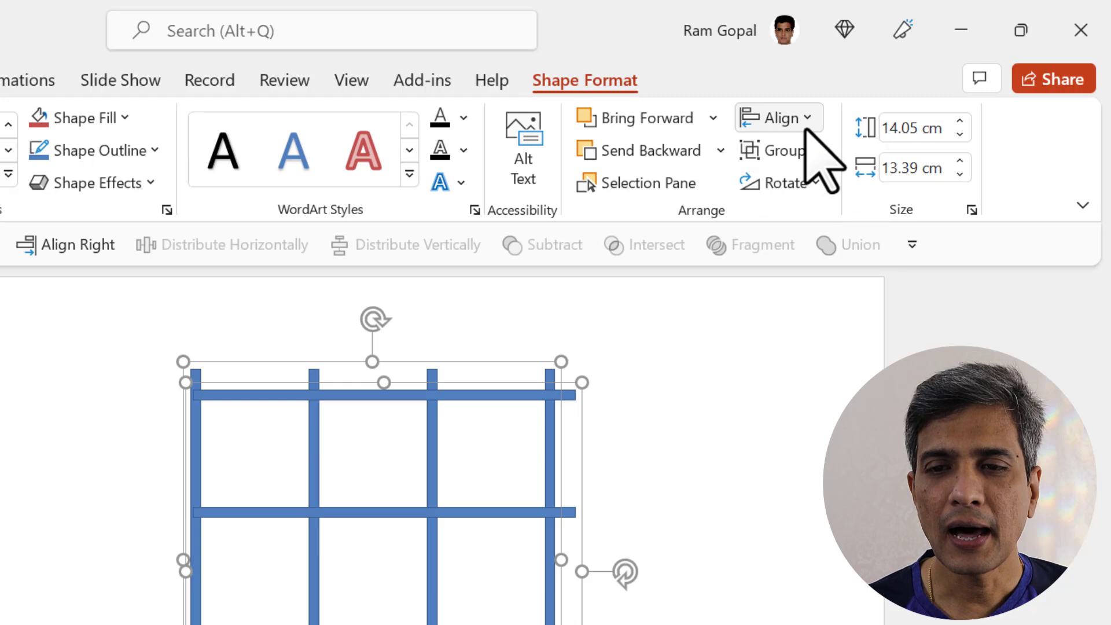
pyautogui.click(775, 118)
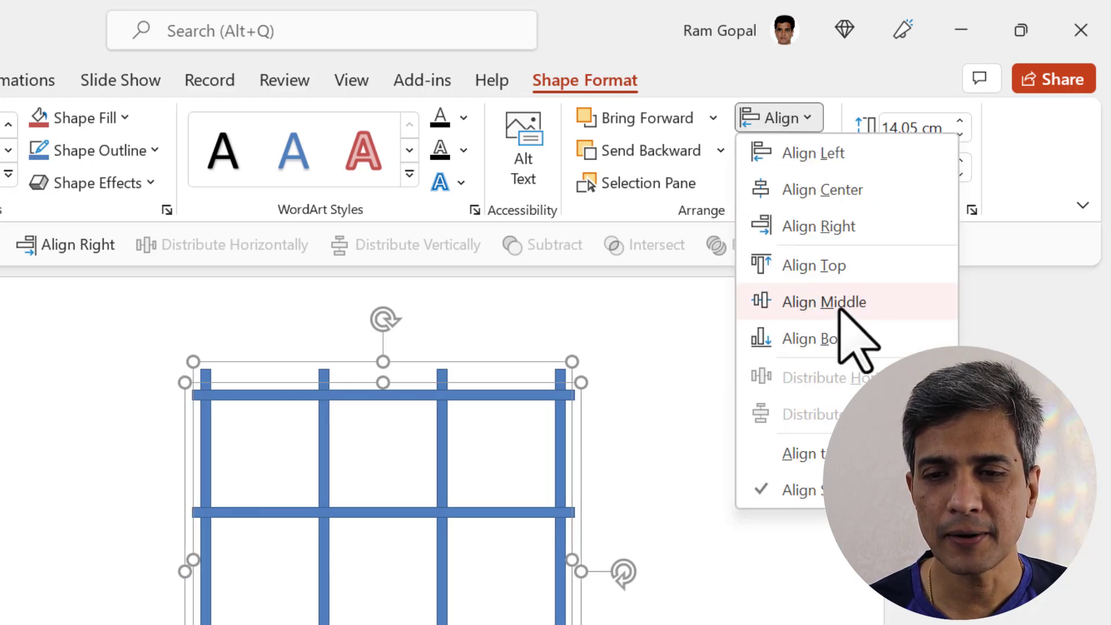
pyautogui.click(823, 301)
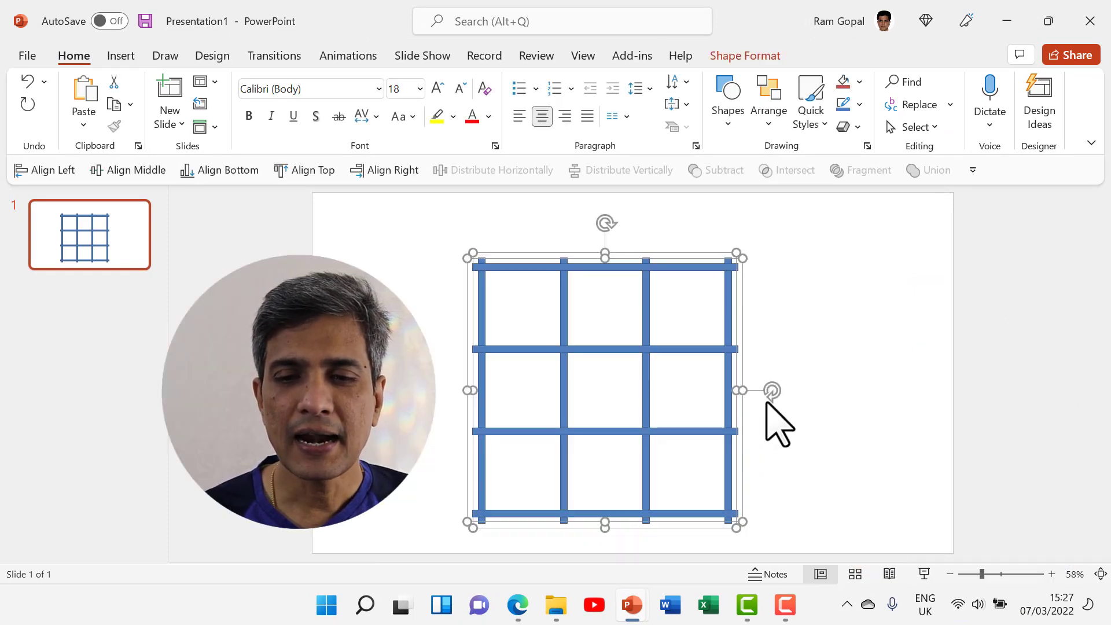
# Union all the grid bars into one single grid shape via Merge Shapes.
pyautogui.rightClick(776, 422)
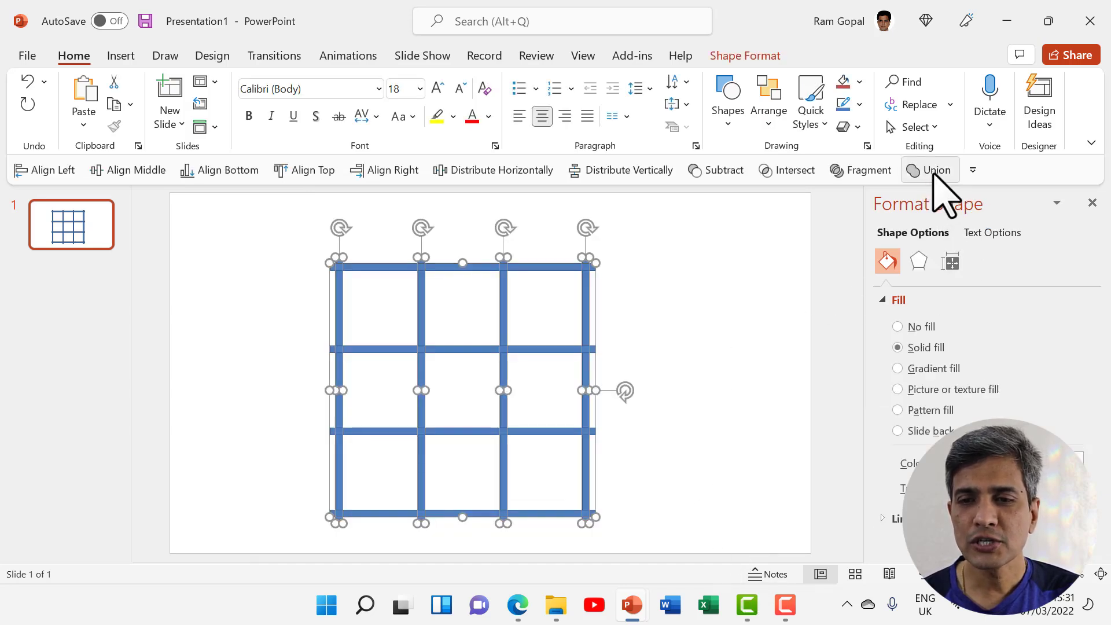
pyautogui.click(936, 171)
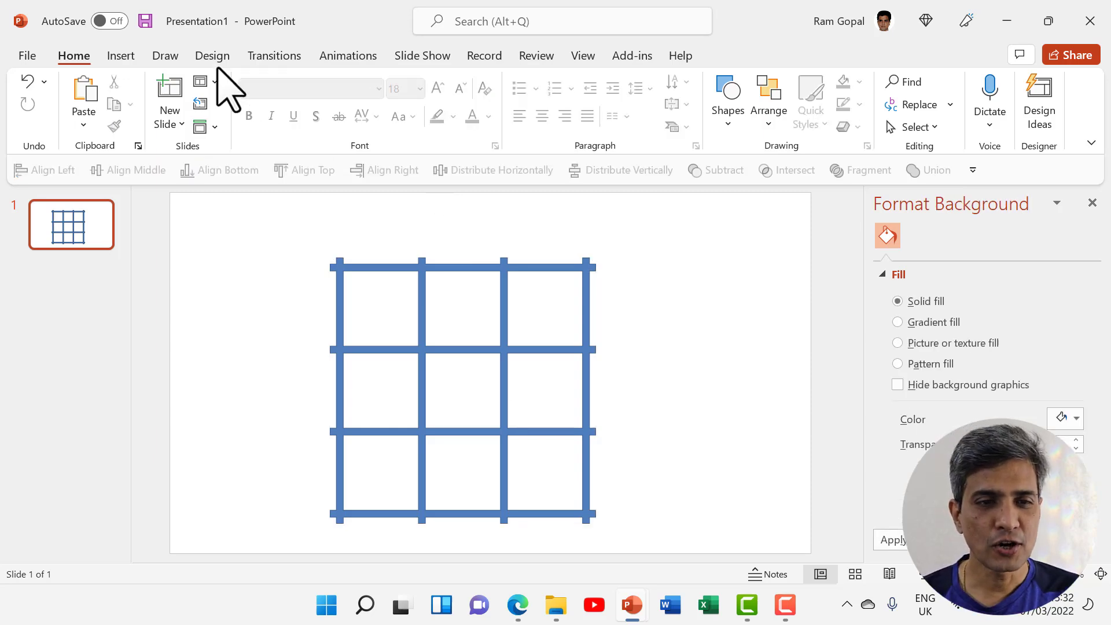
# Insert a stock image found by searching 'city' — the skyline photo — onto the slide.
pyautogui.click(120, 55)
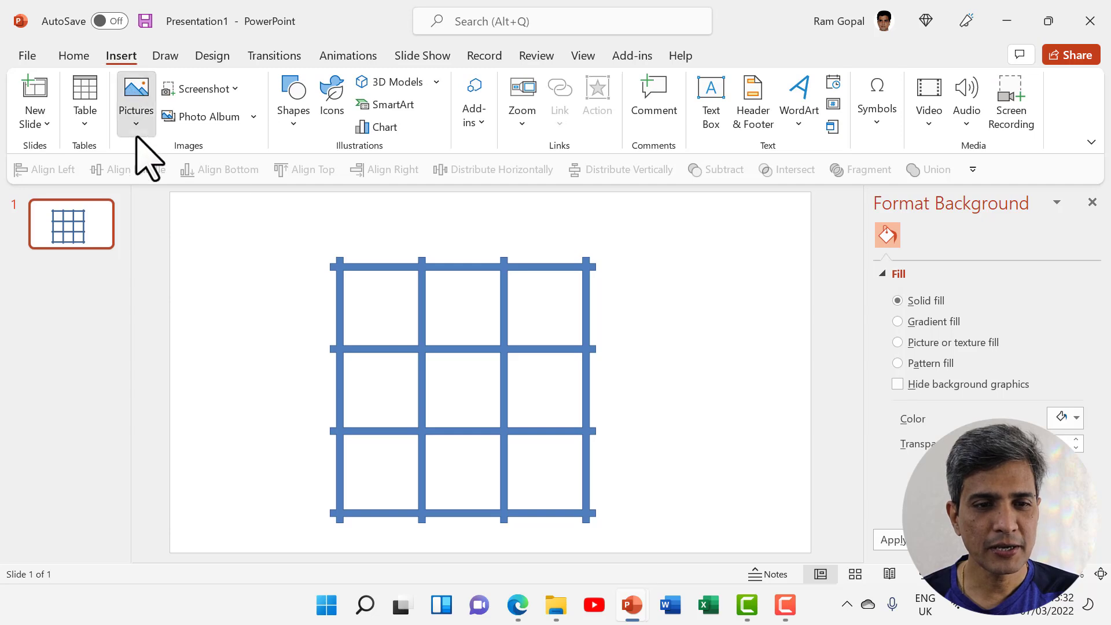
pyautogui.click(137, 93)
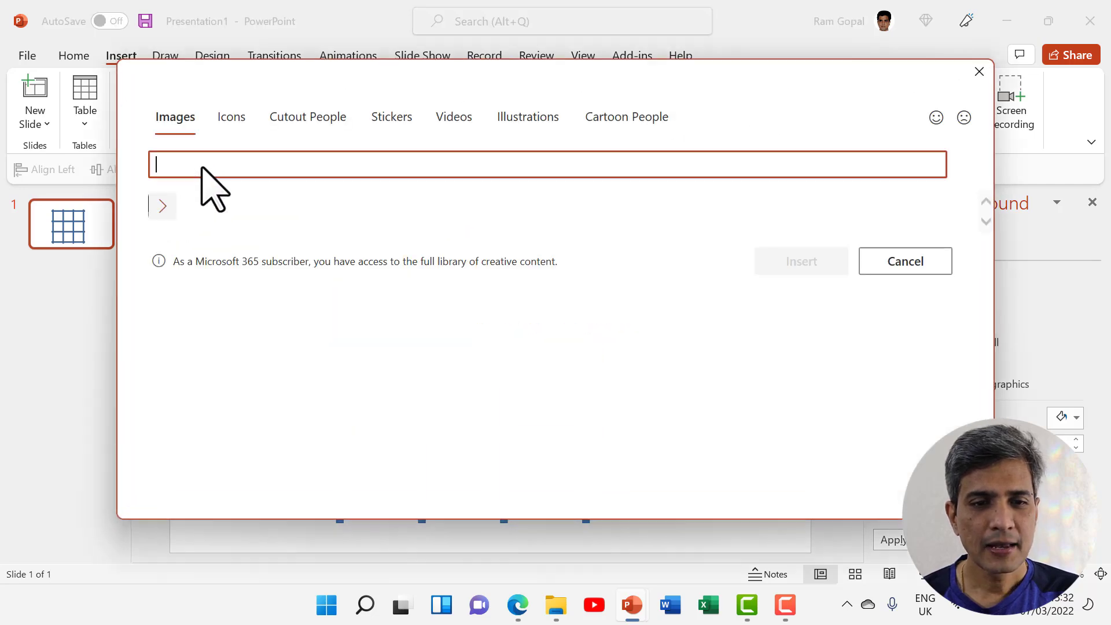
pyautogui.write('city')
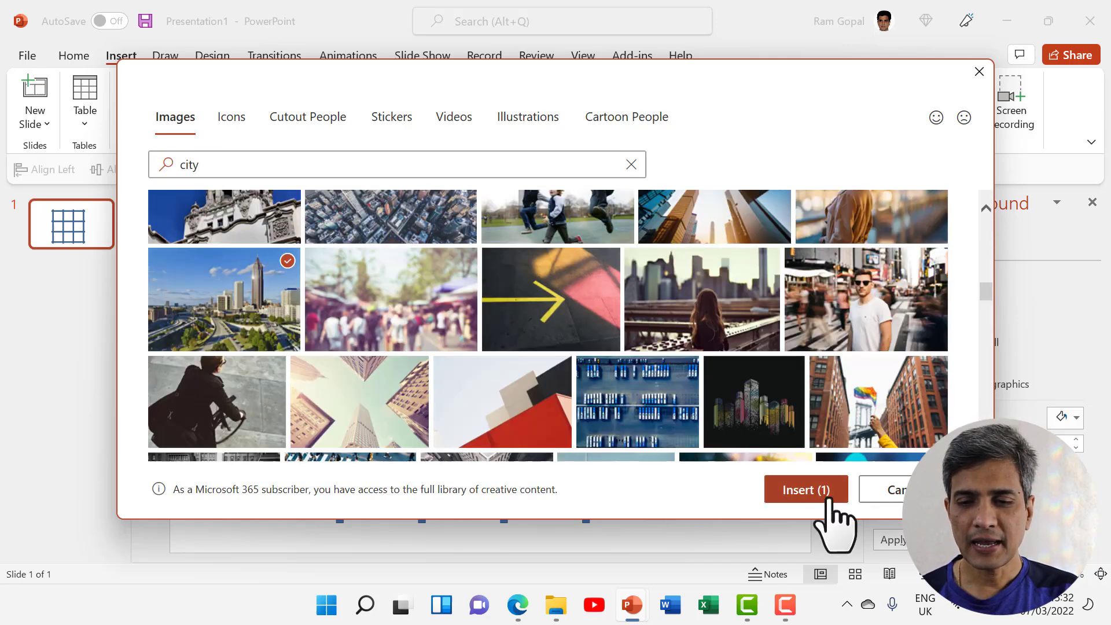
pyautogui.click(805, 490)
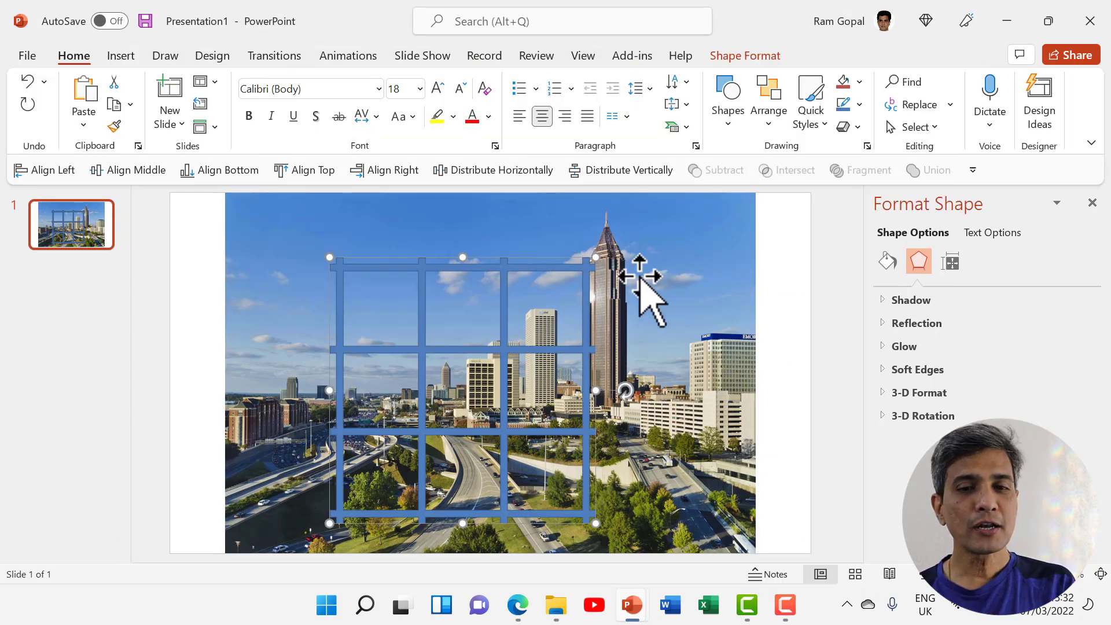
pyautogui.moveTo(577, 277)
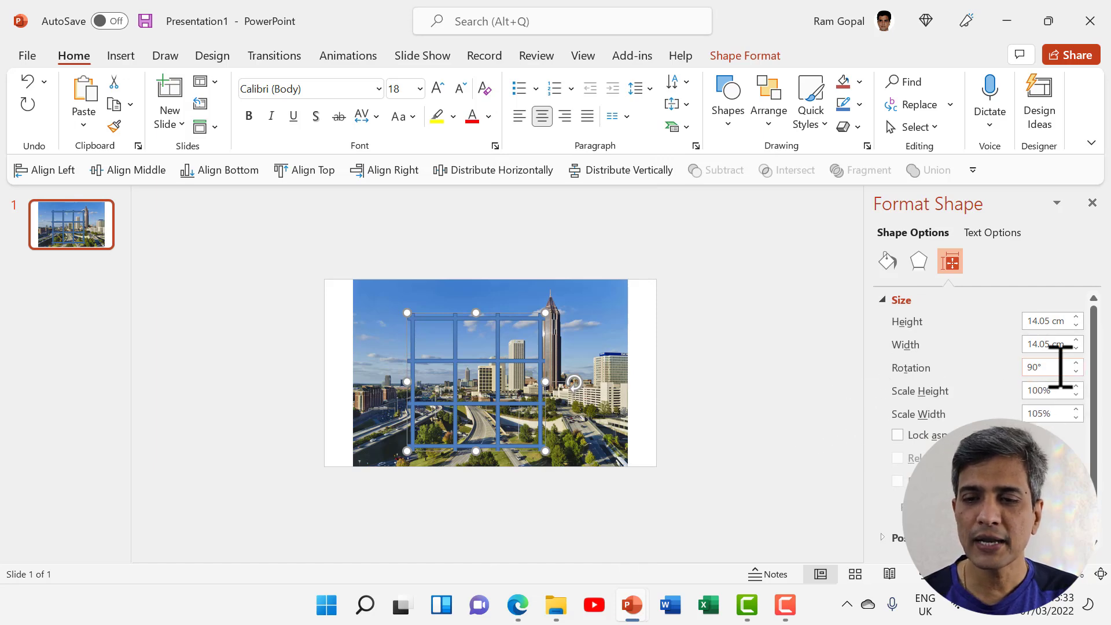
# Set the grid shape's rotation to 45° so it forms a diamond lattice over the photo.
pyautogui.write('45°')
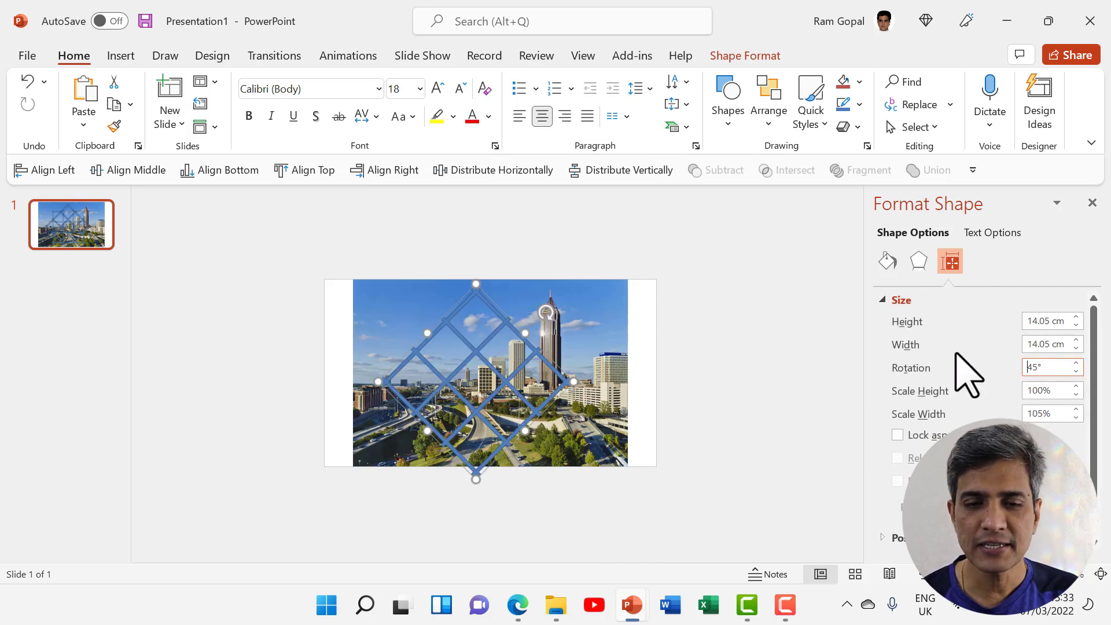
pyautogui.moveTo(574, 380)
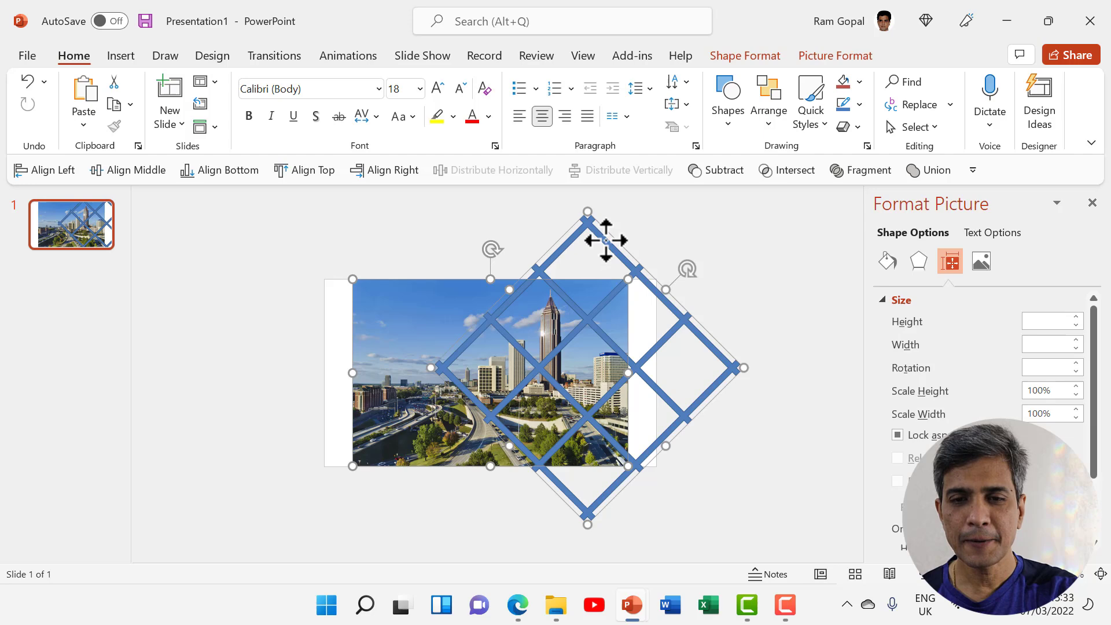
# Enlarge the diamond grid over the photo's right side and Shift-select the photo with it.
pyautogui.click(918, 262)
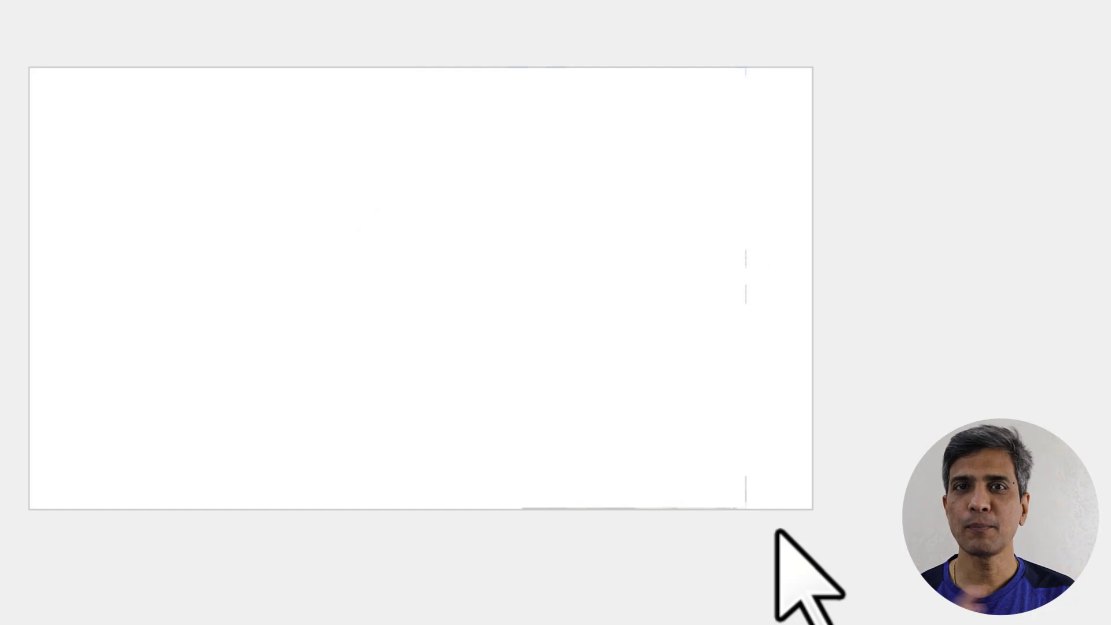
pyautogui.moveTo(376, 106)
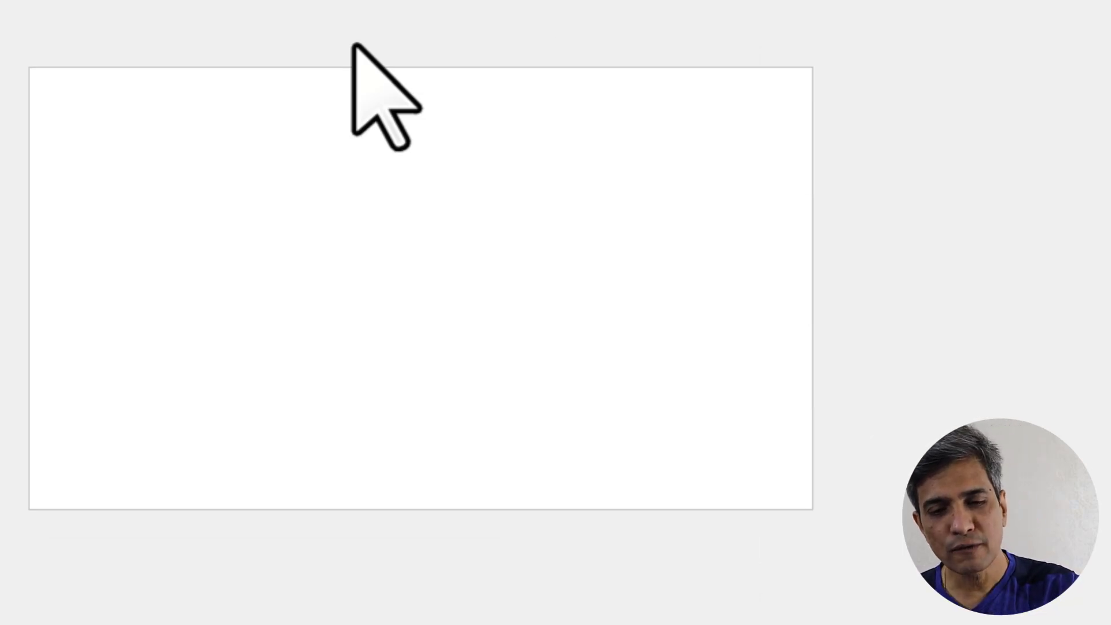
# Remove the leftover fragment pieces so only the diamond photo tiles remain on the right.
pyautogui.press('ctrl+v')
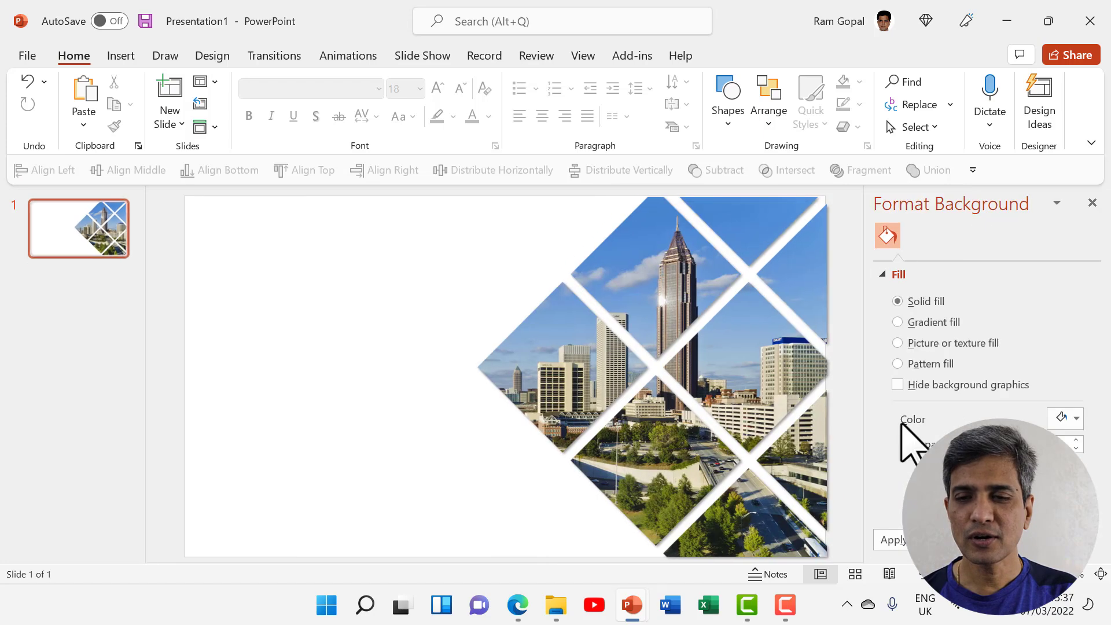
# Show the Solid fill colour dropdown in Format Background for the slide.
pyautogui.click(1076, 418)
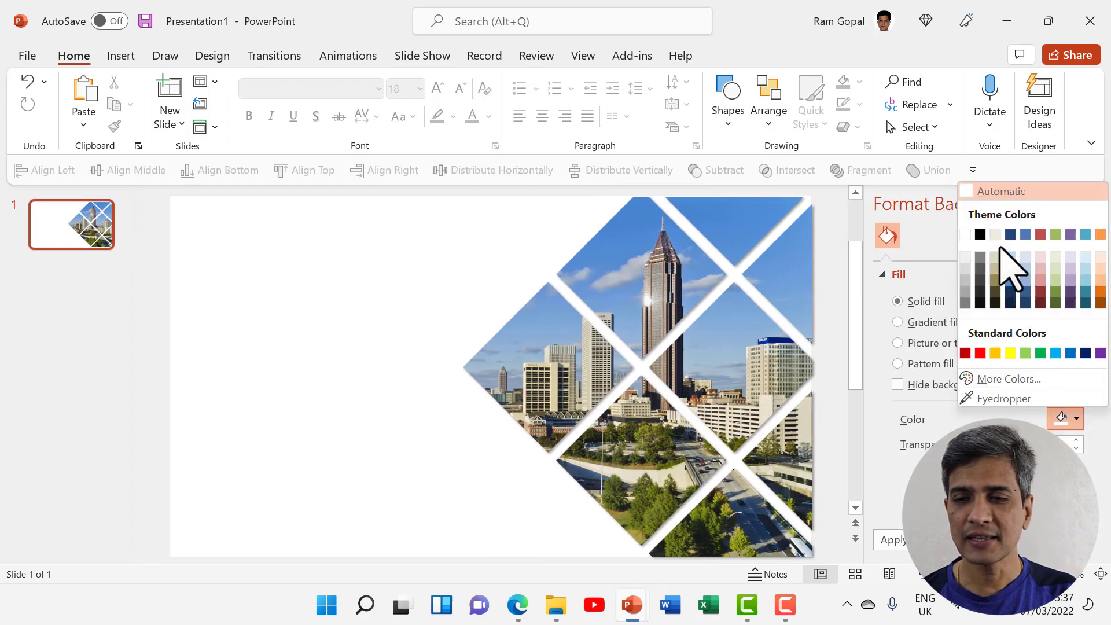